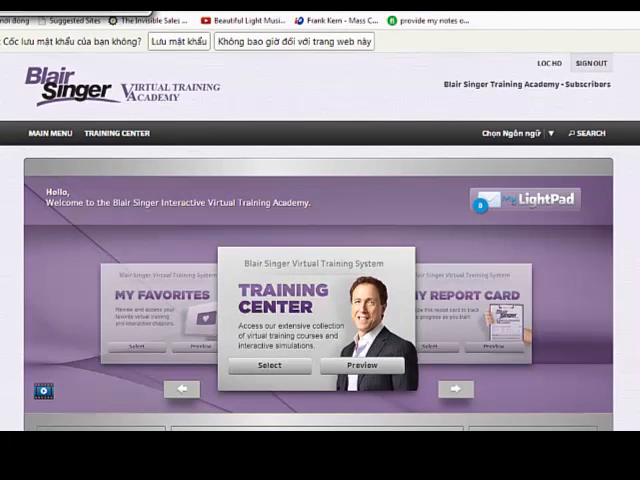
Scroll down the welcome carousel to reach the Training Center card
{"action": "scroll", "scroll_direction": "down", "scroll_amount": 3}
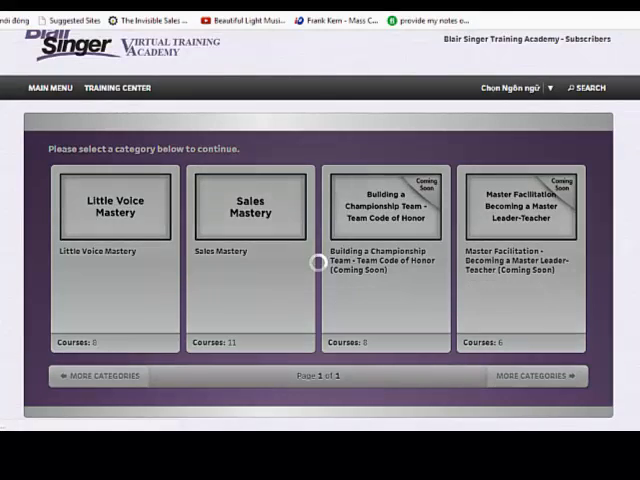
{"action": "left_click", "coordinate": [111, 208]}
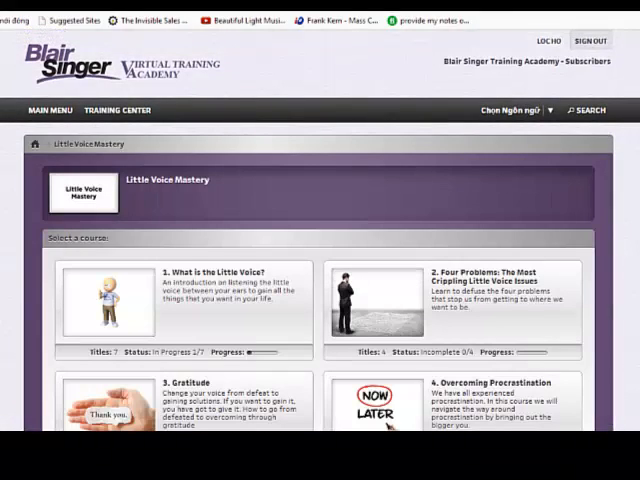
{"action": "scroll", "scroll_direction": "down", "scroll_amount": 3}
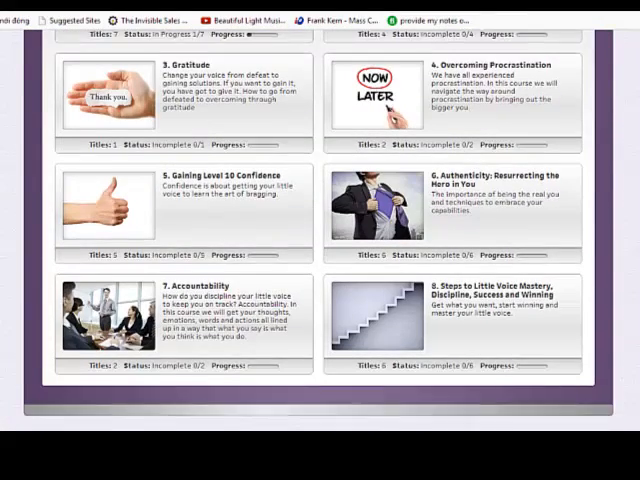
{"action": "scroll", "scroll_direction": "down", "scroll_amount": 3}
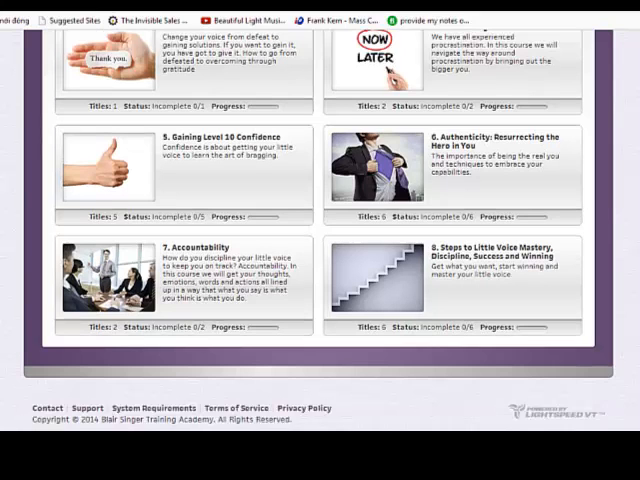
{"action": "scroll", "scroll_direction": "up", "scroll_amount": 3}
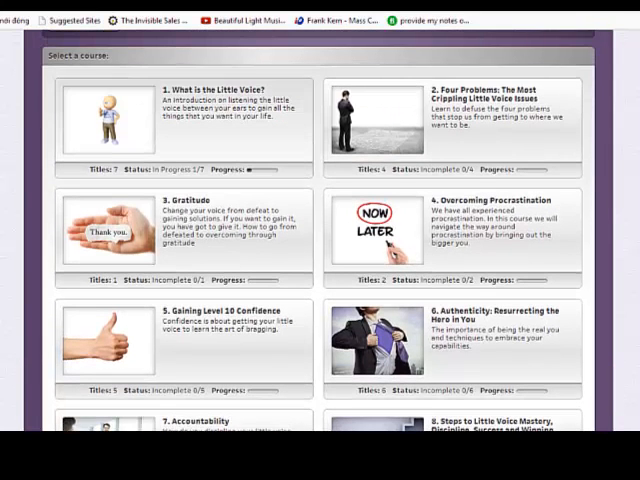
{"action": "scroll", "scroll_direction": "up", "scroll_amount": 3}
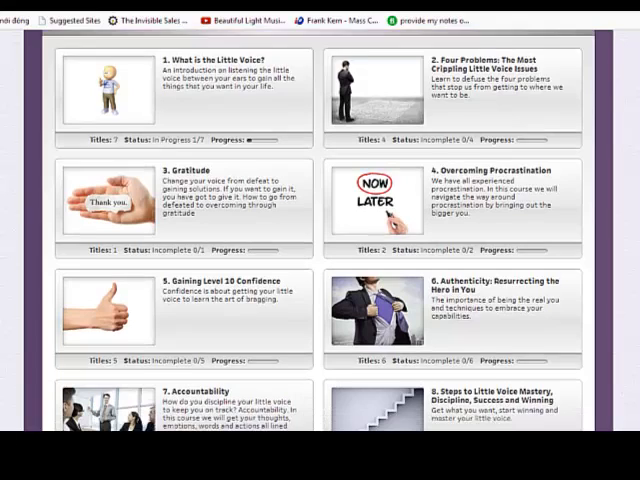
{"action": "scroll", "scroll_direction": "up", "scroll_amount": 3}
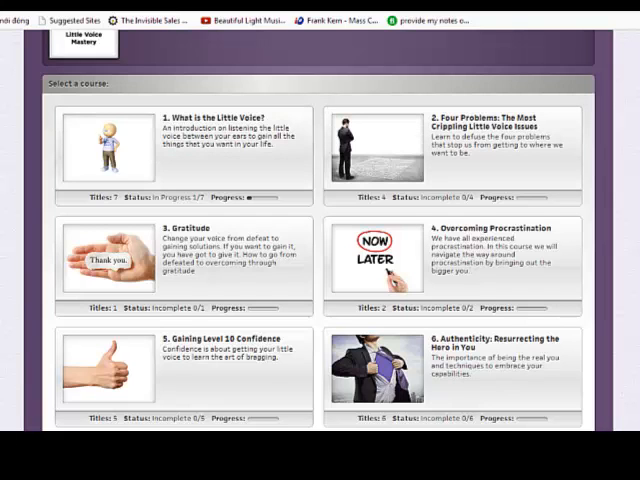
{"action": "scroll", "scroll_direction": "down", "scroll_amount": 3}
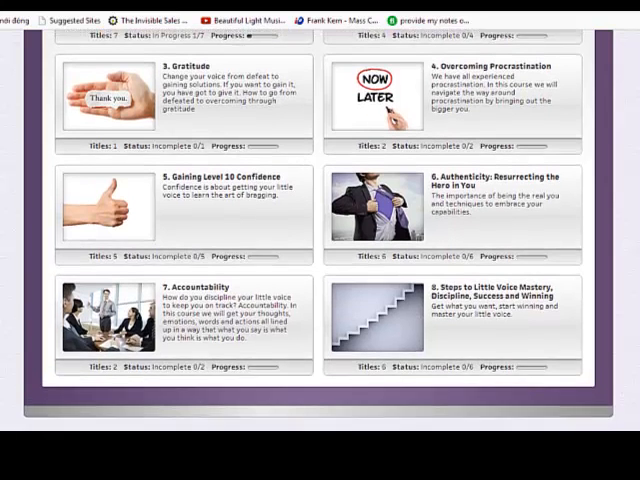
{"action": "scroll", "scroll_direction": "up", "scroll_amount": 3}
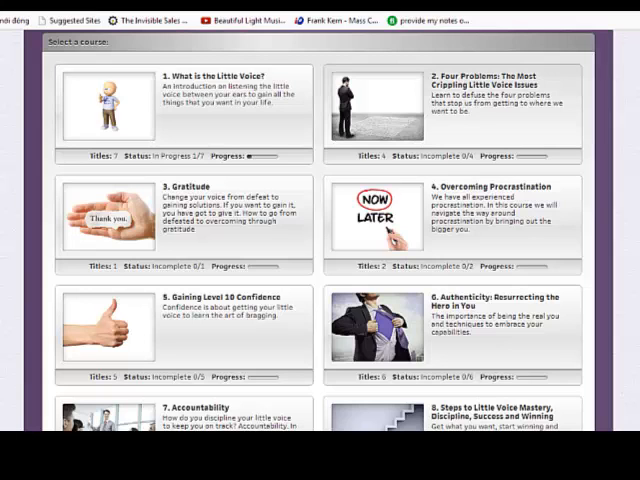
{"action": "scroll", "scroll_direction": "down", "scroll_amount": 3}
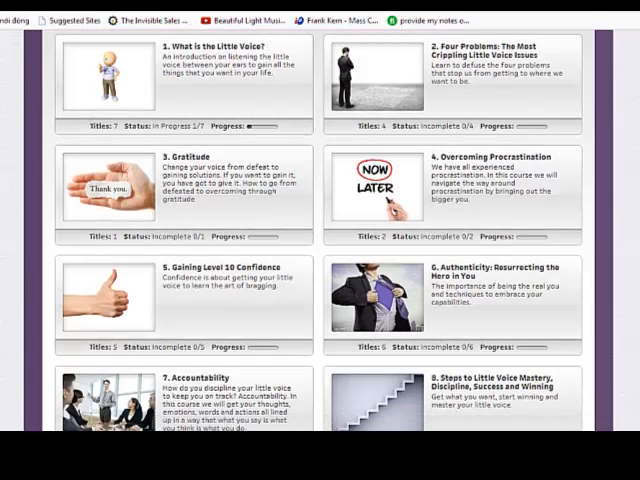
{"action": "scroll", "scroll_direction": "down", "scroll_amount": 3}
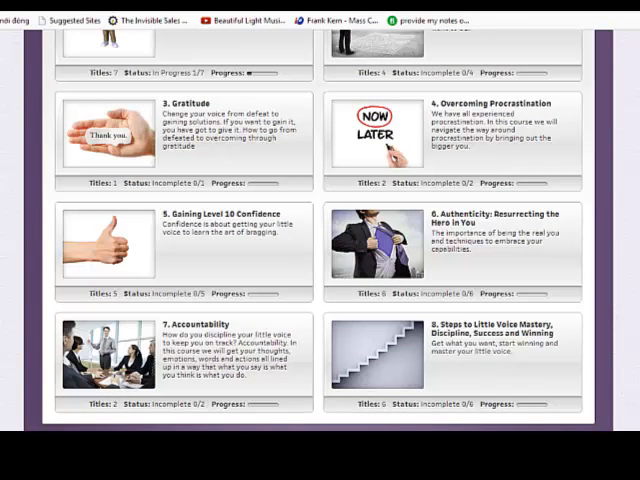
{"action": "scroll", "scroll_direction": "down", "scroll_amount": 3}
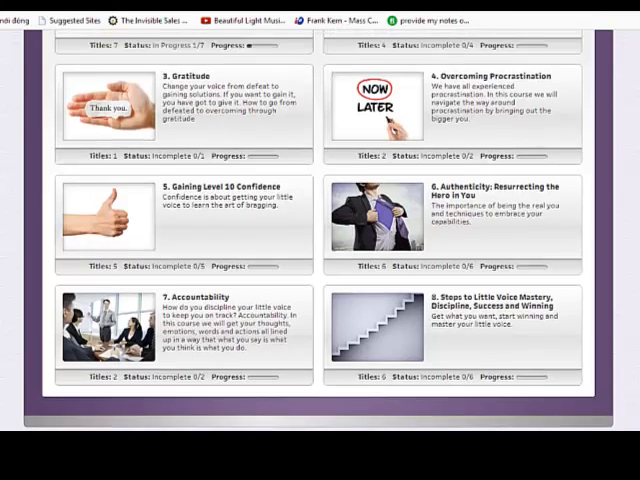
{"action": "scroll", "scroll_direction": "up", "scroll_amount": 3}
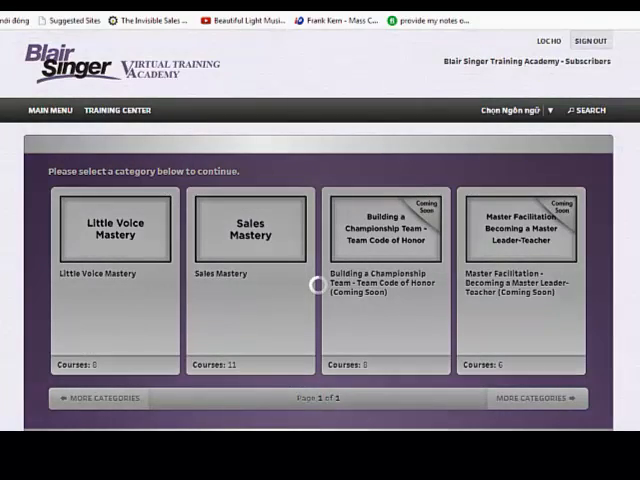
Open Sales Mastery and scroll through its eleven course cards, down to Marketing Strategies
{"action": "left_click", "coordinate": [250, 228]}
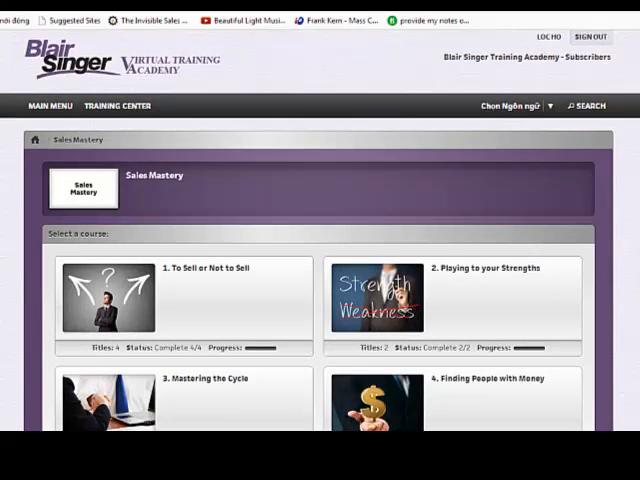
{"action": "scroll", "scroll_direction": "down", "scroll_amount": 3}
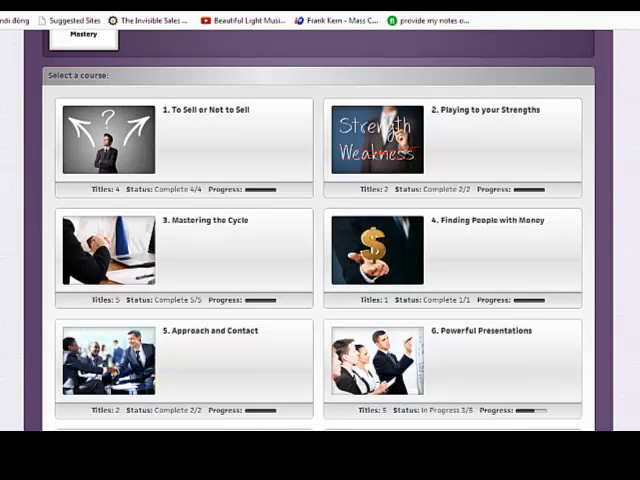
{"action": "scroll", "scroll_direction": "down", "scroll_amount": 3}
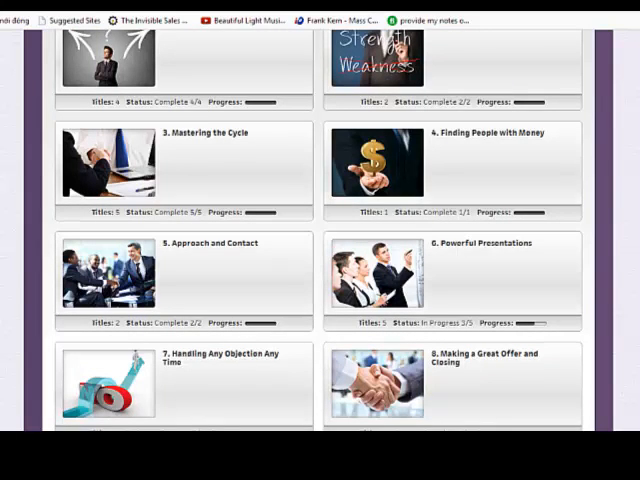
{"action": "scroll", "scroll_direction": "down", "scroll_amount": 3}
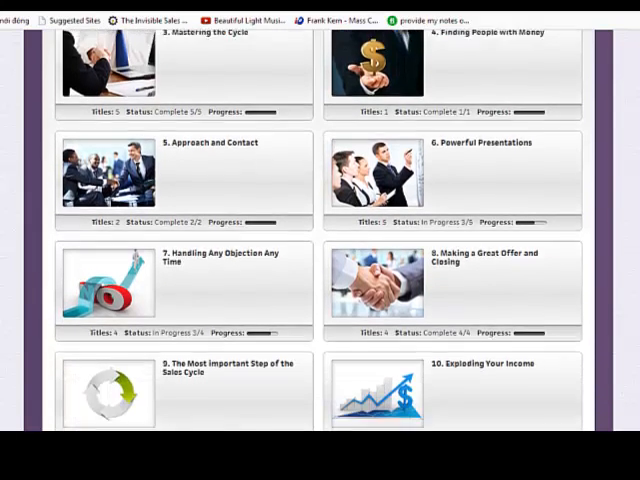
{"action": "scroll", "scroll_direction": "down", "scroll_amount": 3}
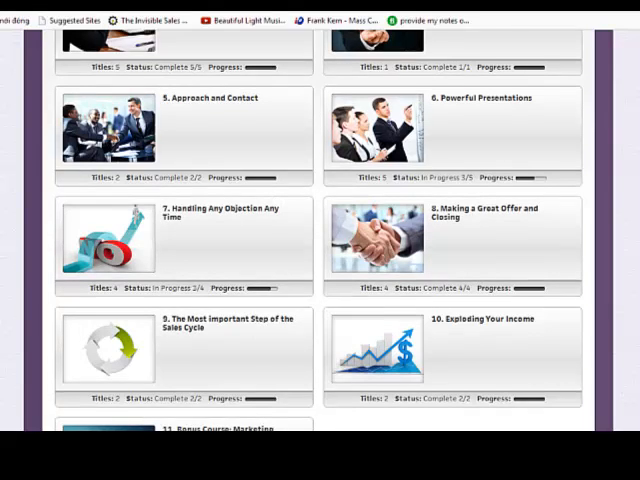
{"action": "scroll", "scroll_direction": "down", "scroll_amount": 3}
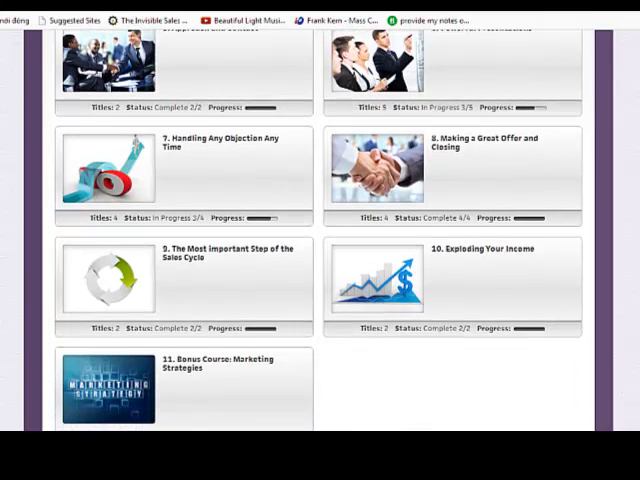
{"action": "scroll", "scroll_direction": "down", "scroll_amount": 3}
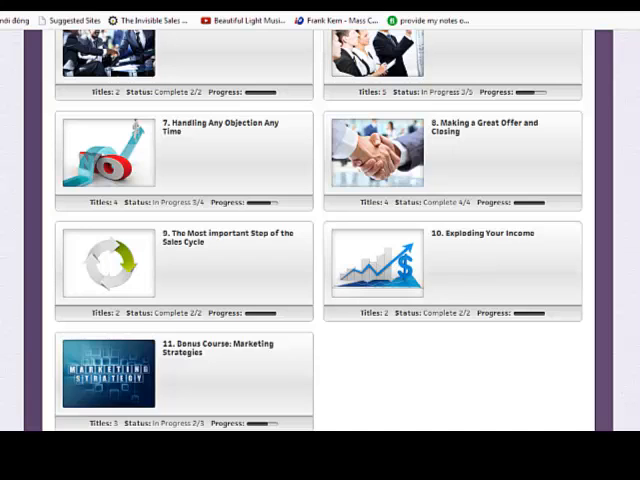
{"action": "scroll", "scroll_direction": "down", "scroll_amount": 3}
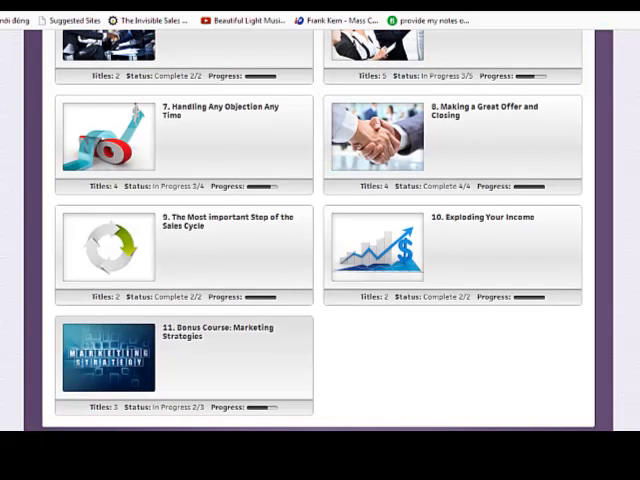
{"action": "scroll", "scroll_direction": "up", "scroll_amount": 3}
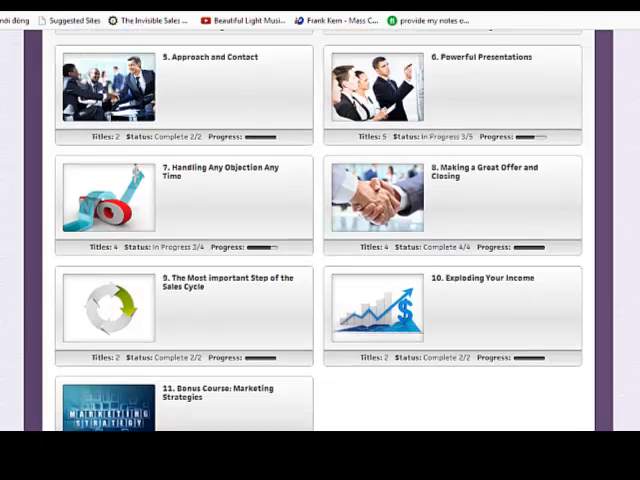
{"action": "scroll", "scroll_direction": "up", "scroll_amount": 3}
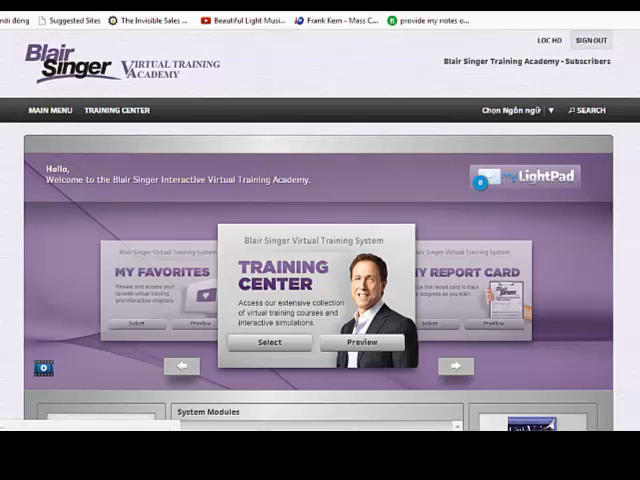
Open the Training Center and scroll through its four categories, two marked coming soon
{"action": "left_click", "coordinate": [270, 342]}
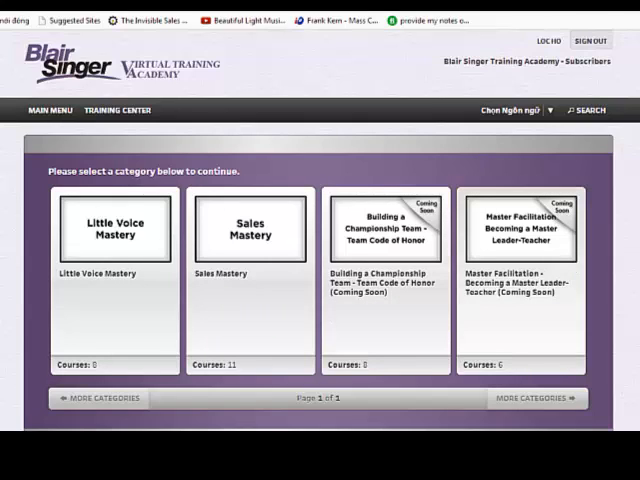
{"action": "scroll", "scroll_direction": "down", "scroll_amount": 3}
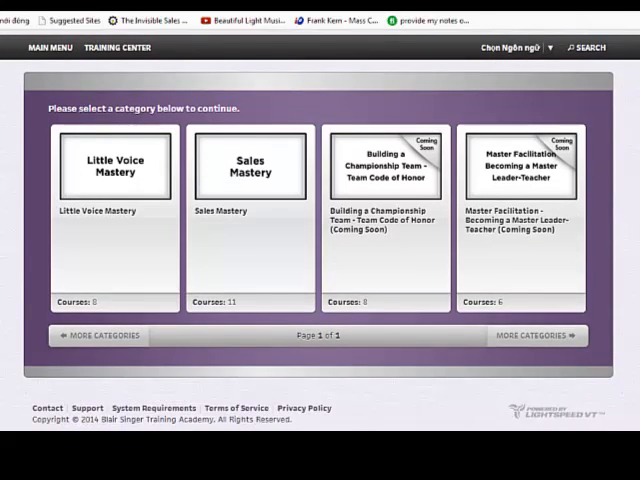
{"action": "scroll", "scroll_direction": "up", "scroll_amount": 3}
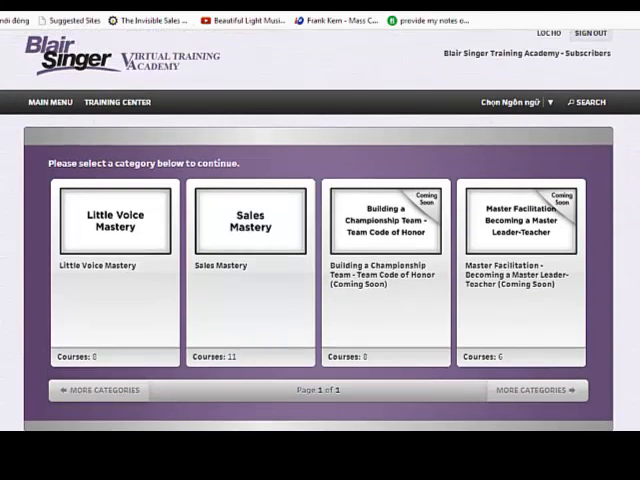